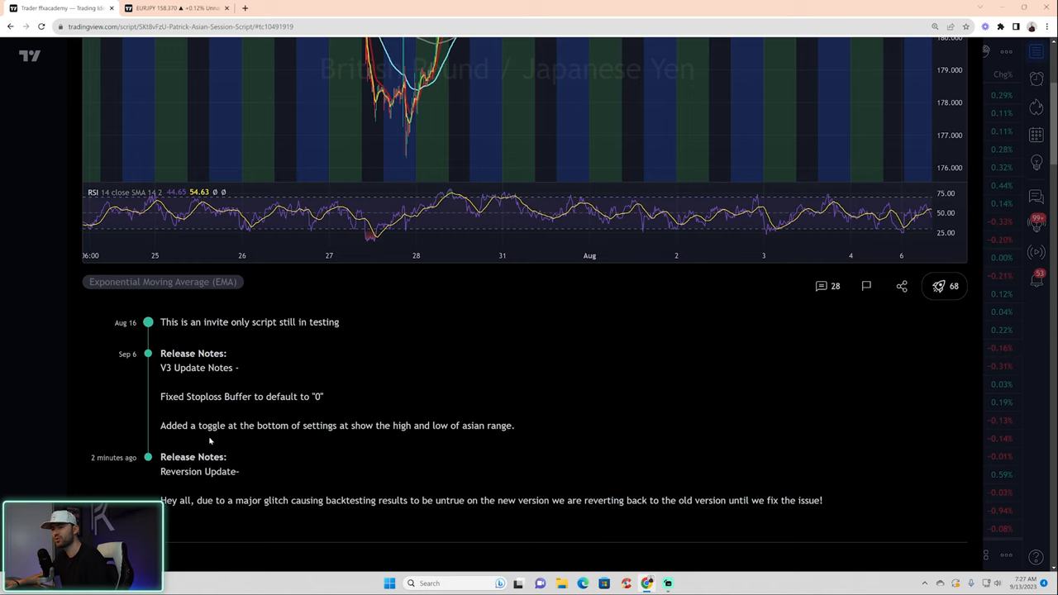
Read the Patrick Asian Session Script's reversion release notes and its overview with the GBP/JPY chart preview.
{"action": "scroll", "scroll_direction": "down", "scroll_amount": 3}
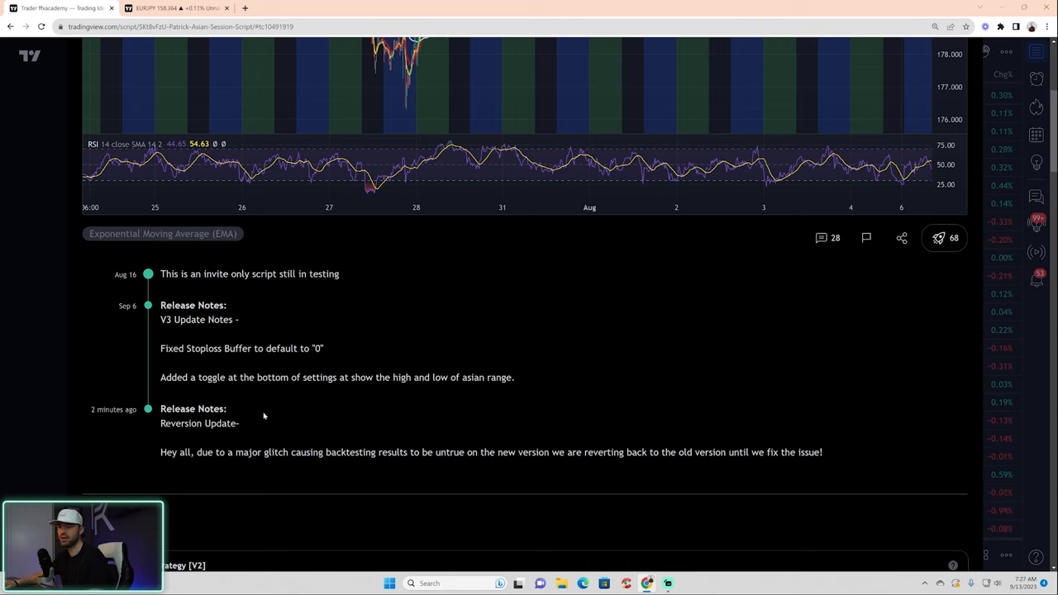
{"action": "mouse_move", "coordinate": [160, 426]}
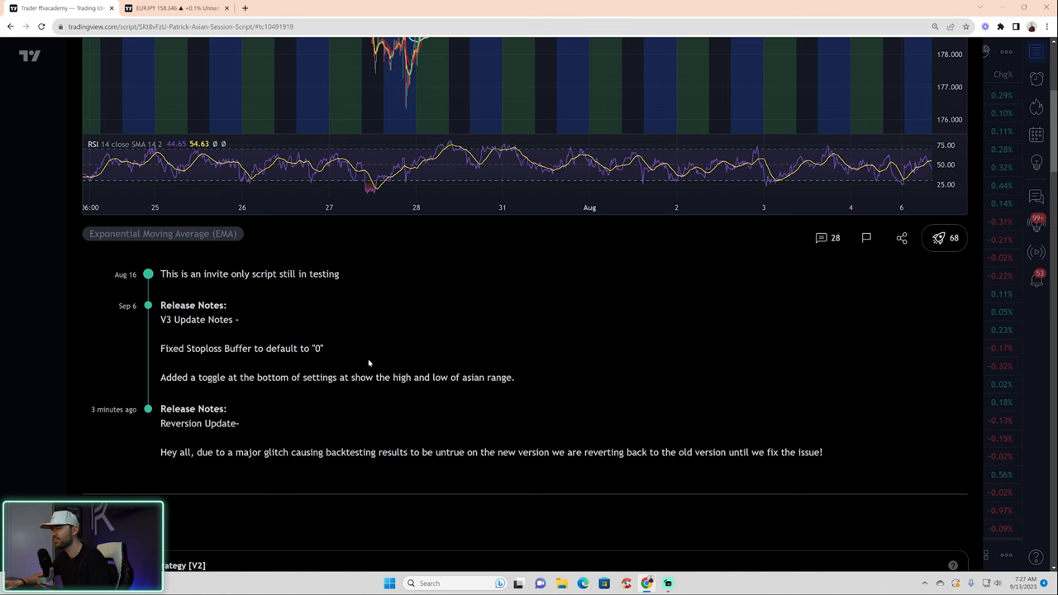
{"action": "scroll", "scroll_direction": "up", "scroll_amount": 3}
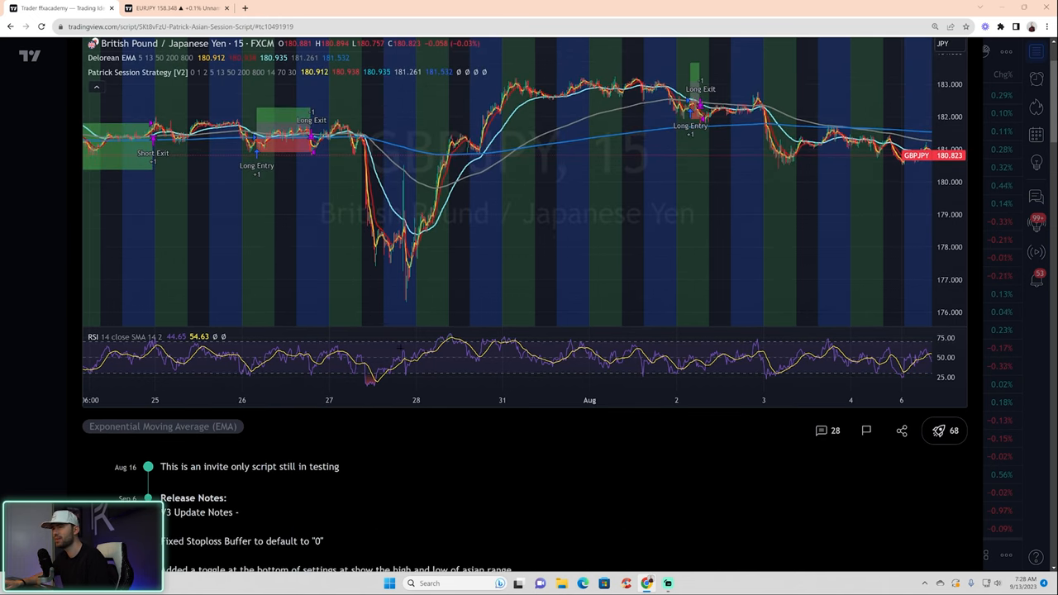
{"action": "scroll", "scroll_direction": "down", "scroll_amount": 3}
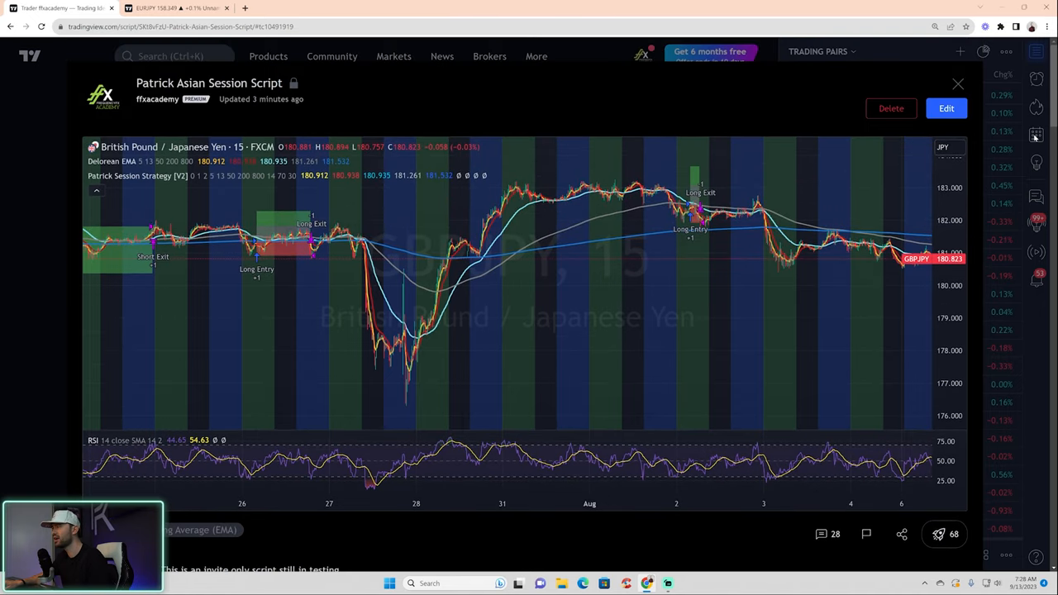
Leave the script overview and bring up the EURJPY 15-minute chart with one Patrick Session Strategy copy.
{"action": "left_click", "coordinate": [959, 82]}
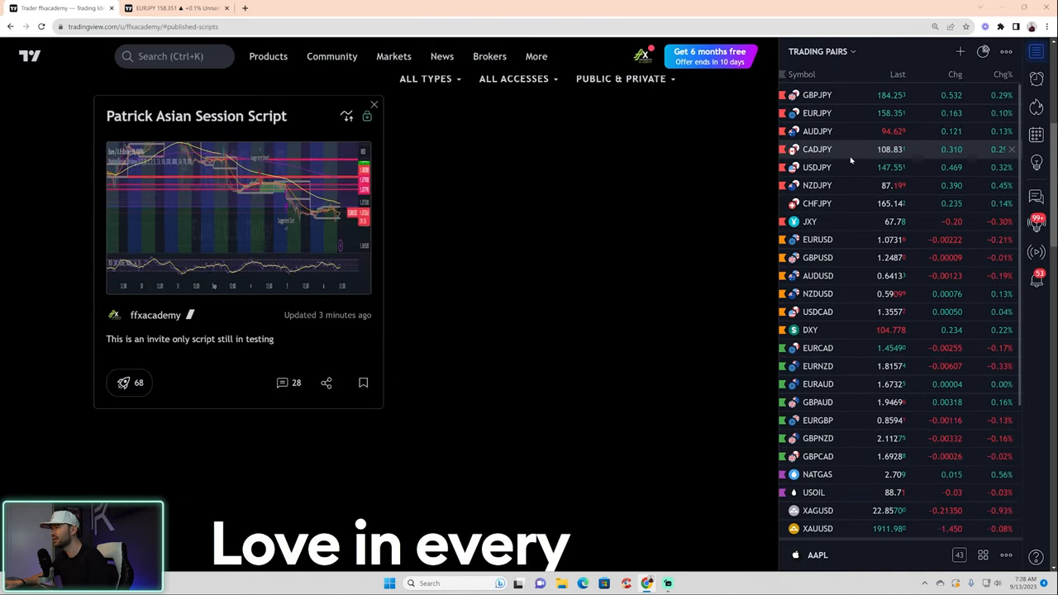
{"action": "scroll", "scroll_direction": "up", "scroll_amount": 3}
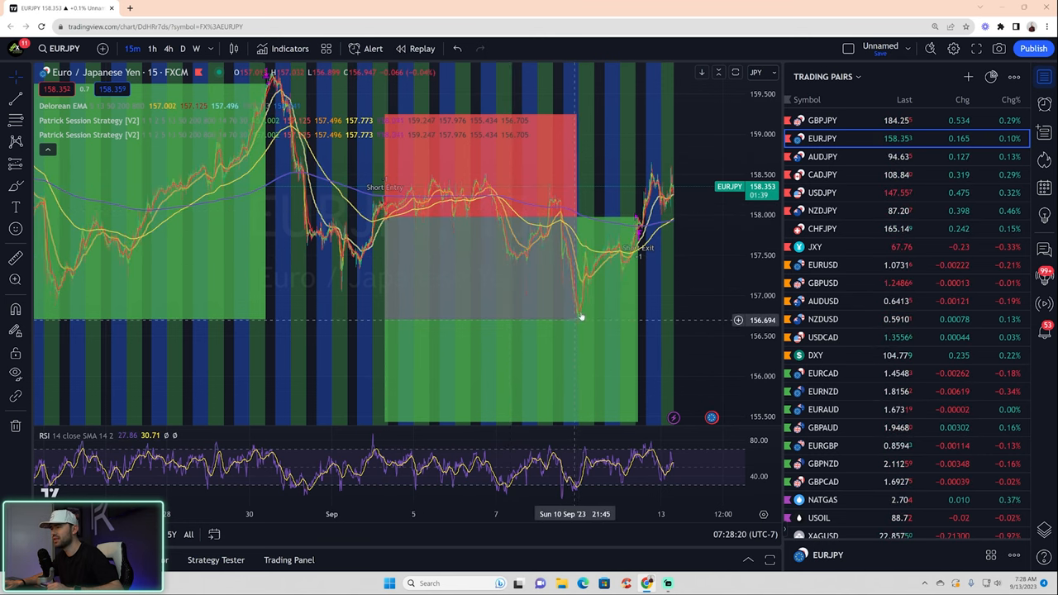
{"action": "mouse_move", "coordinate": [638, 219]}
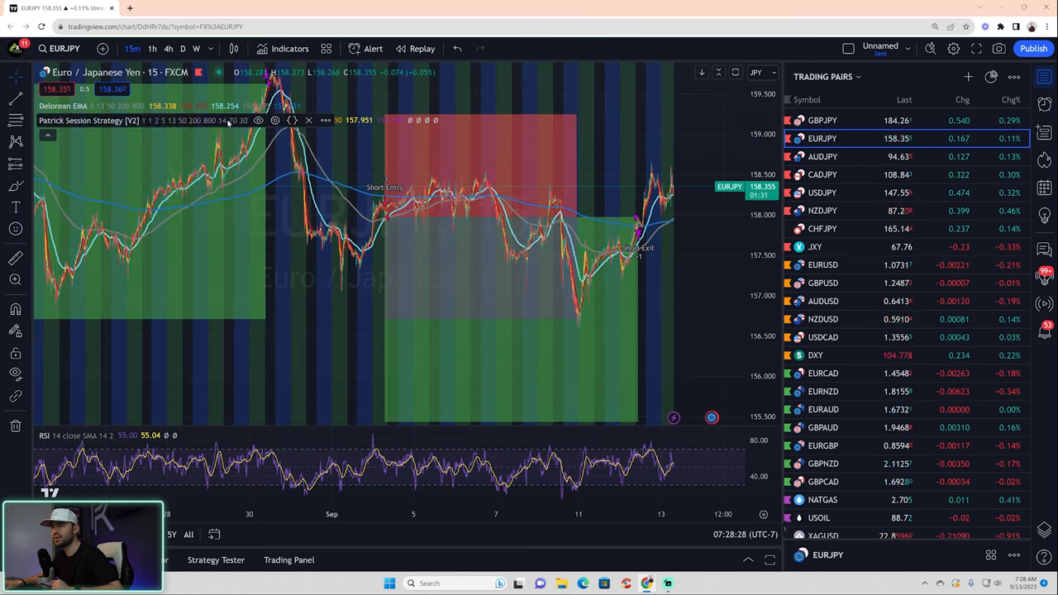
Set the strategy's Stoploss Buffer to 0, keeping breakeven 1R and risk/reward 2, and apply it.
{"action": "left_click", "coordinate": [275, 119]}
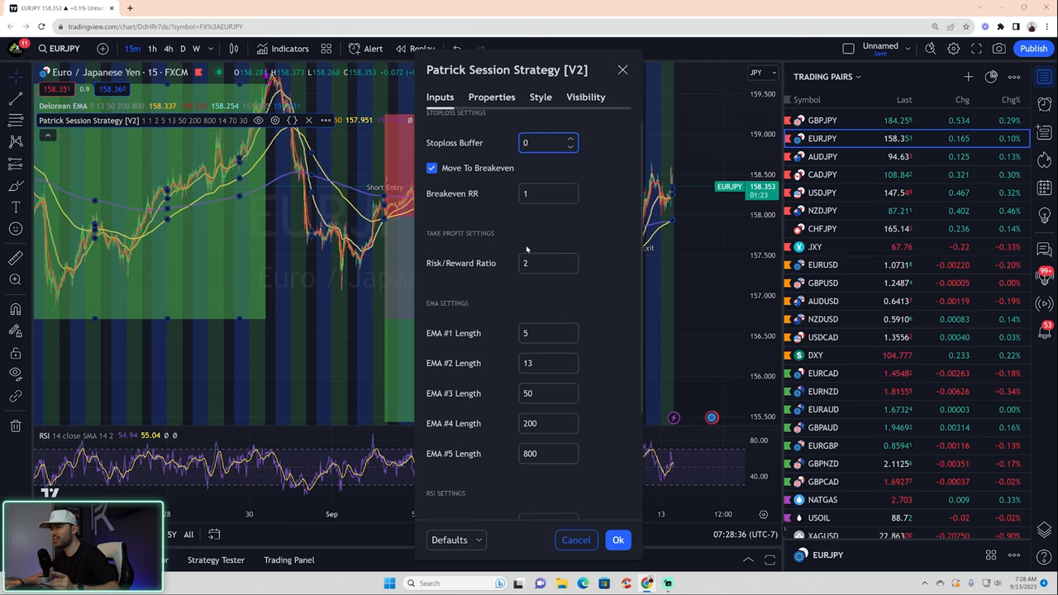
{"action": "scroll", "scroll_direction": "down", "scroll_amount": 3}
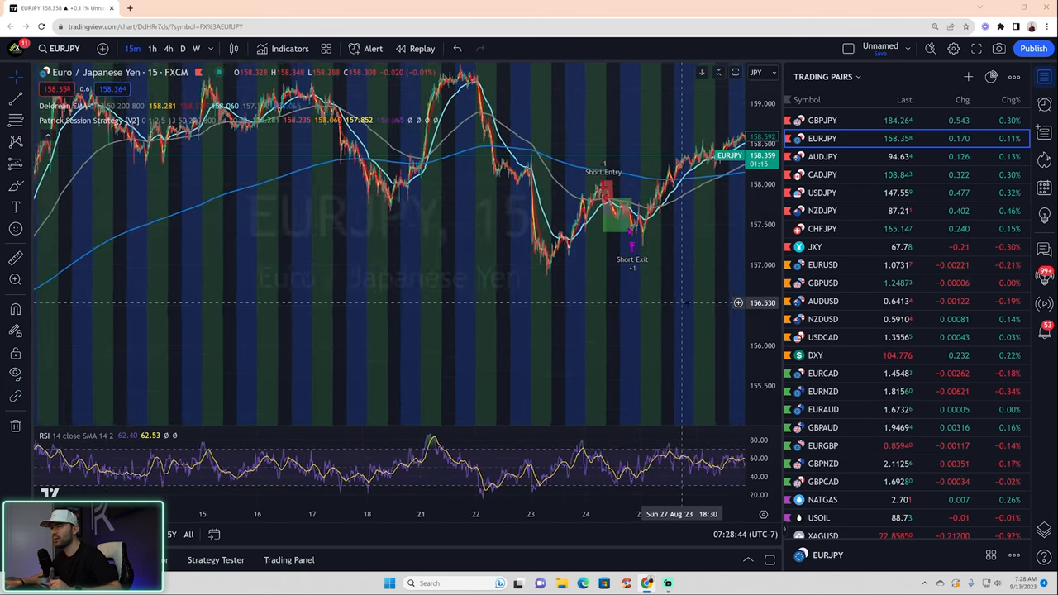
Add the invite-only Patrick Asian Session Script to the EURJPY 15-minute chart.
{"action": "scroll", "scroll_direction": "right", "scroll_amount": 3}
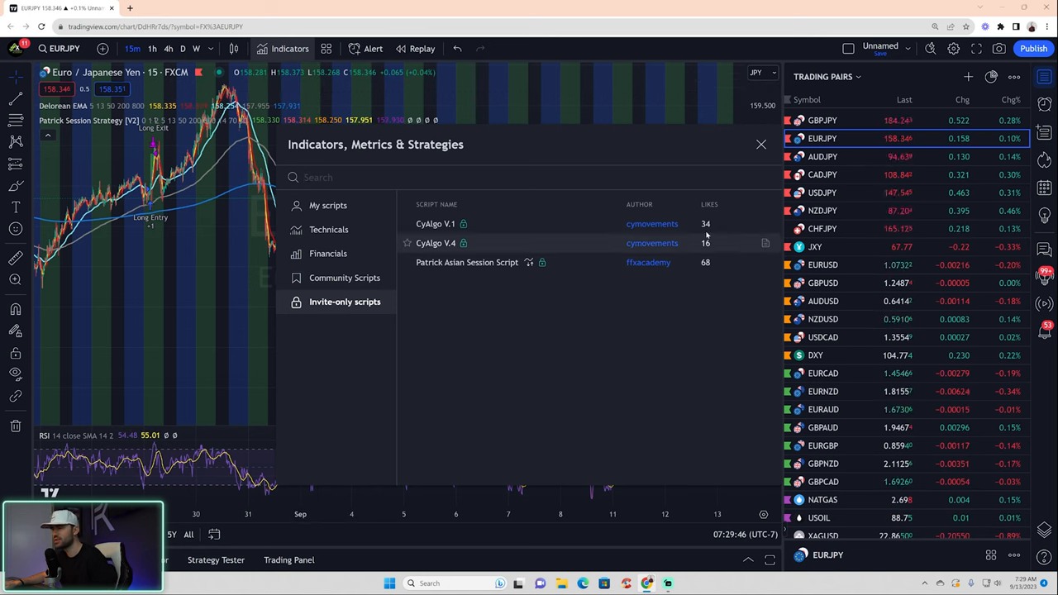
{"action": "left_click", "coordinate": [760, 144]}
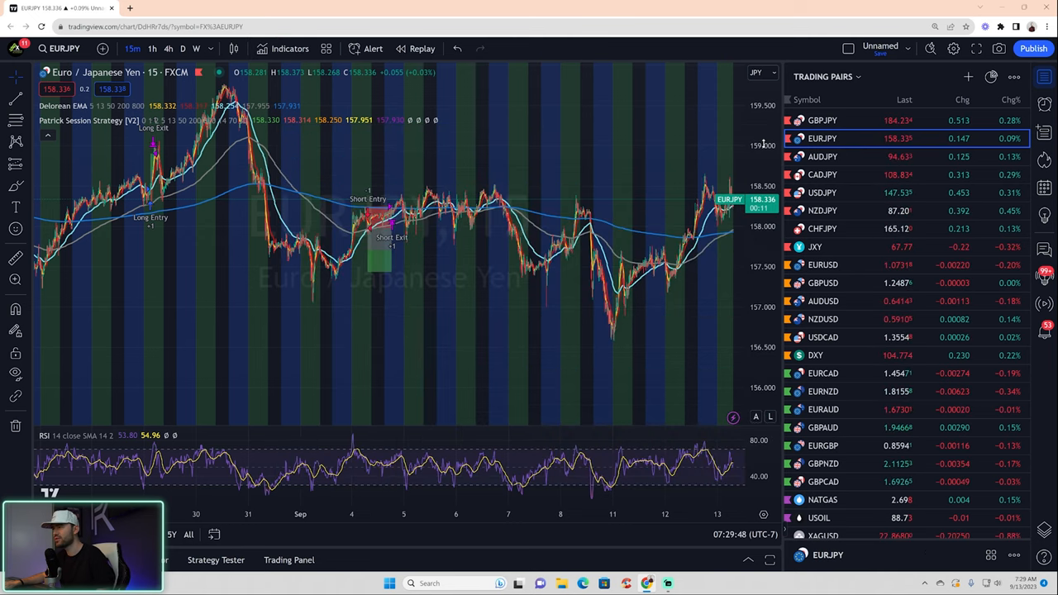